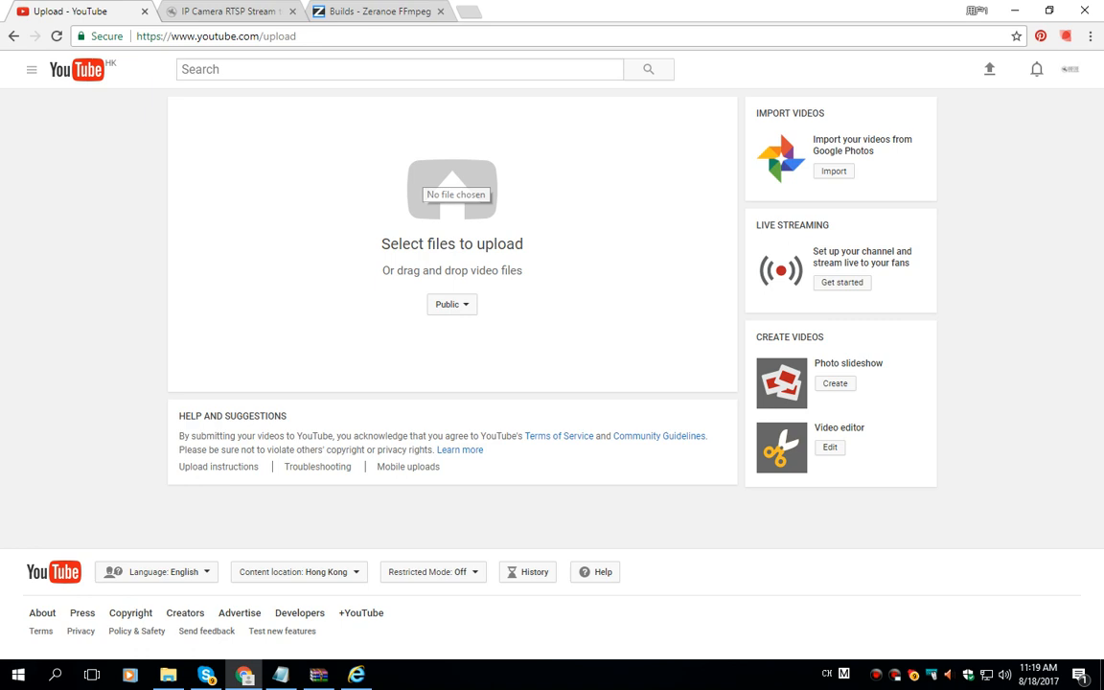
Switch from the YouTube upload page to the Zeranoe FFmpeg builds tab.
{"action": "left_click", "coordinate": [375, 11]}
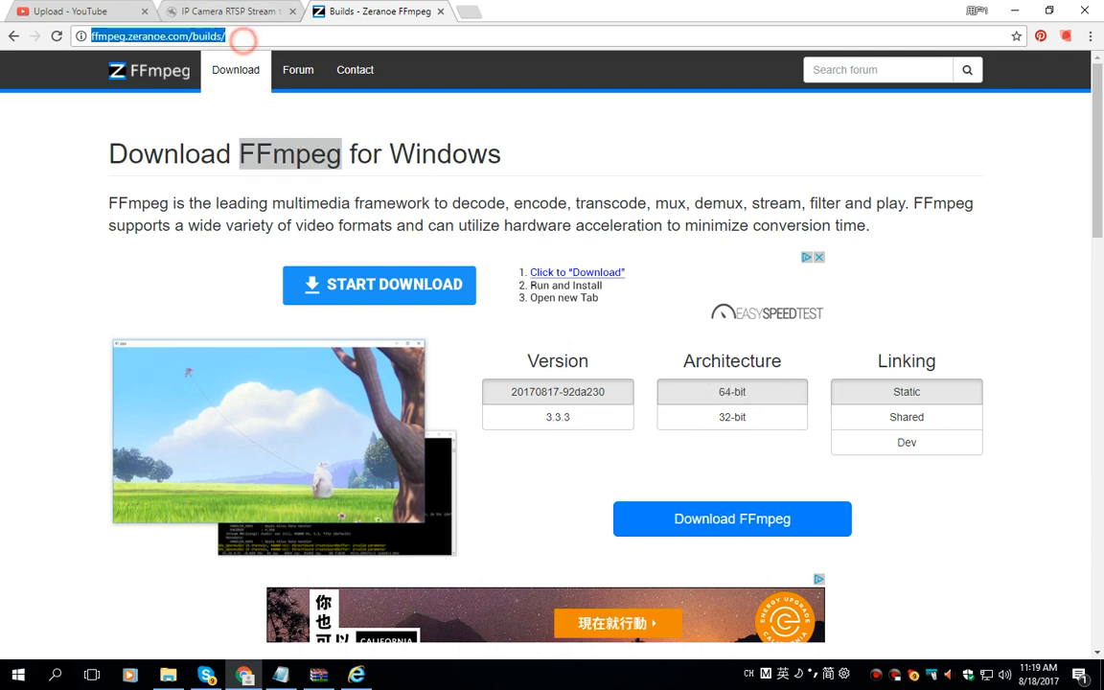
Bring up File Explorer showing D:\Online_Stream with the extracted FFmpeg folders.
{"action": "left_click", "coordinate": [732, 391]}
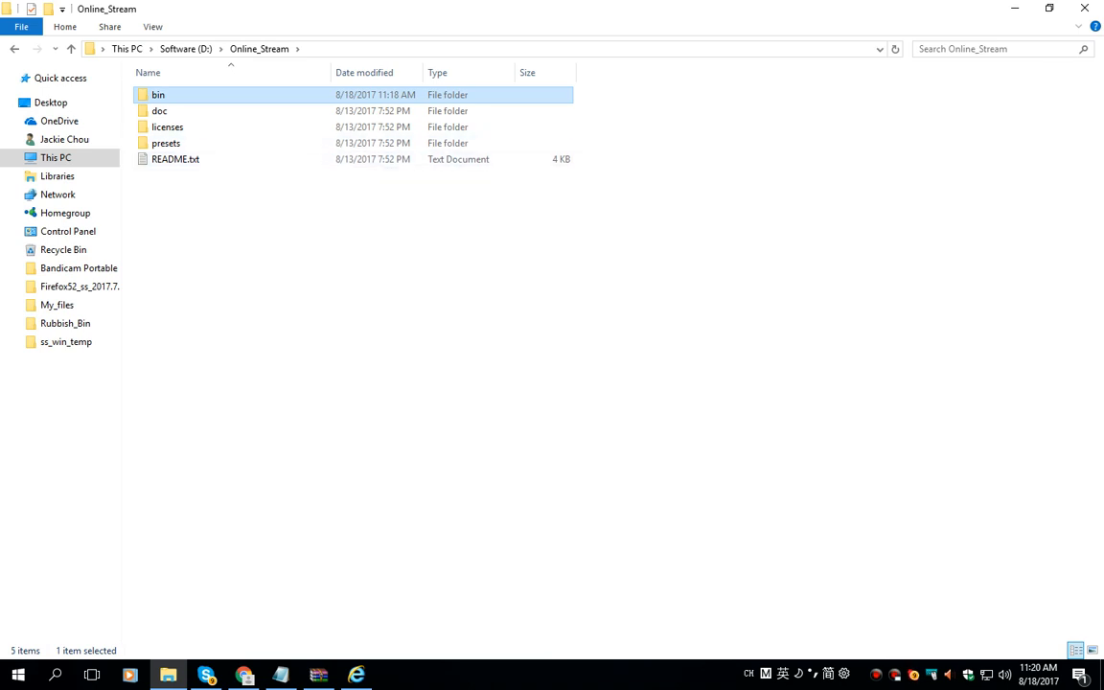
Create a new empty text document inside the bin folder.
{"action": "double_click", "coordinate": [157, 94]}
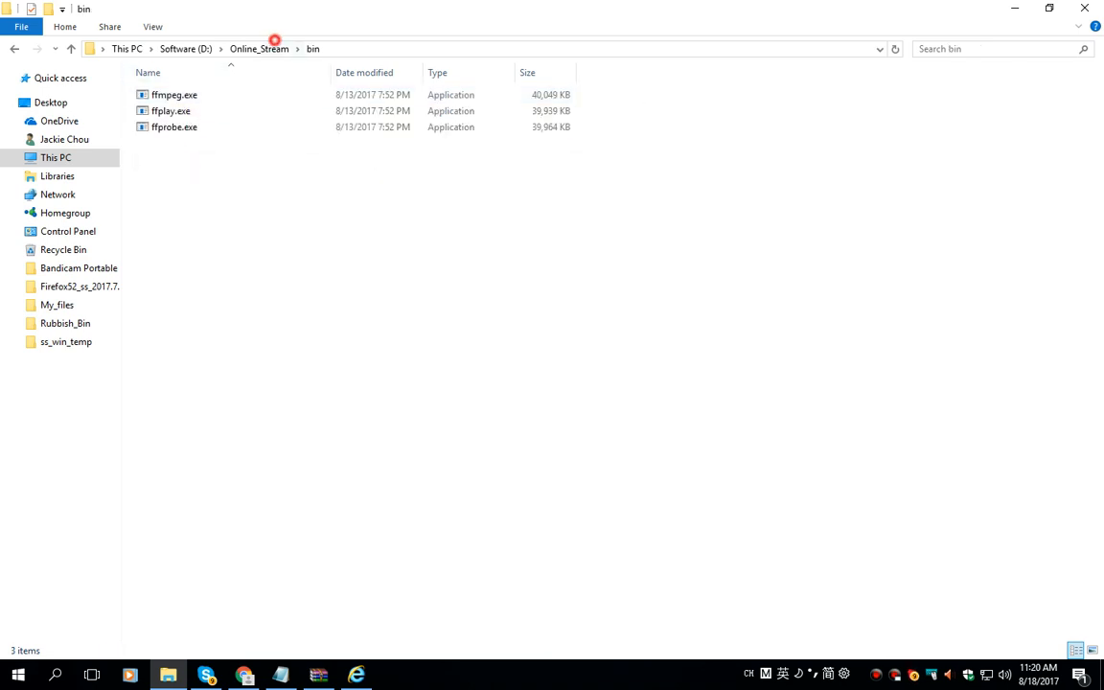
{"action": "left_click", "coordinate": [259, 50]}
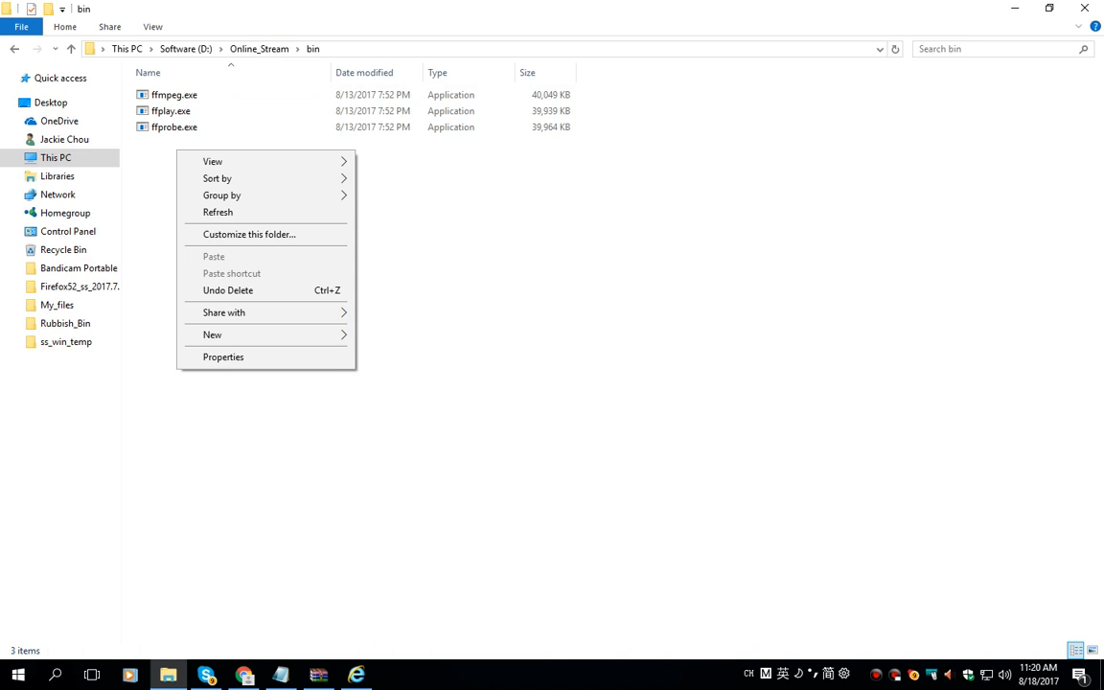
{"action": "left_click", "coordinate": [210, 333]}
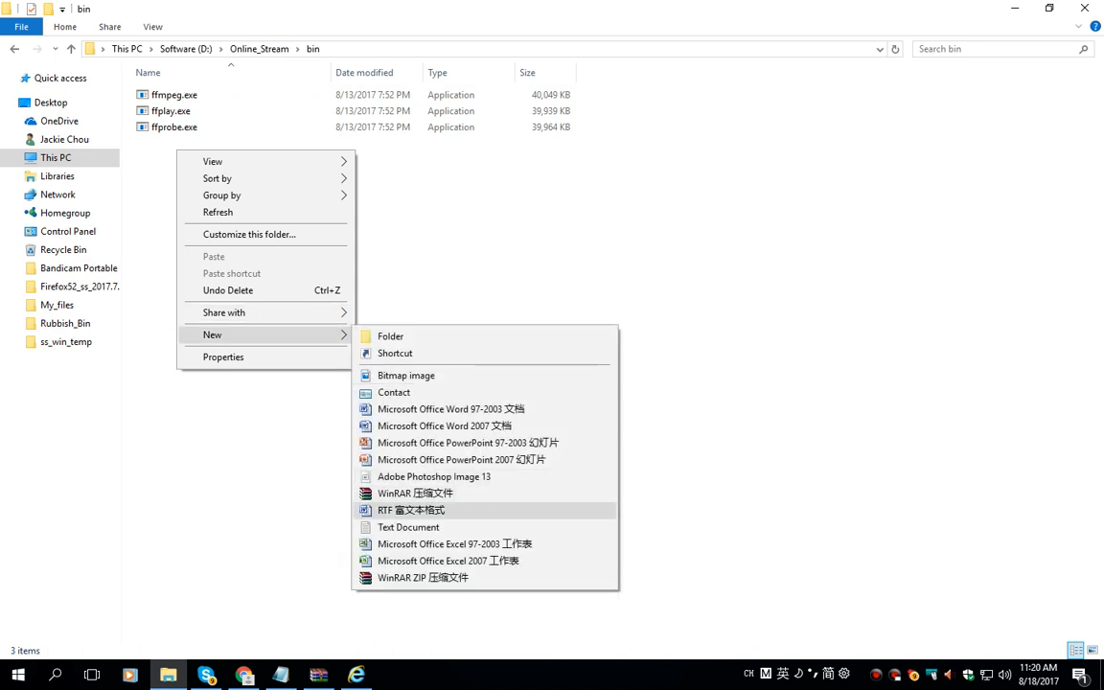
{"action": "left_click", "coordinate": [406, 527]}
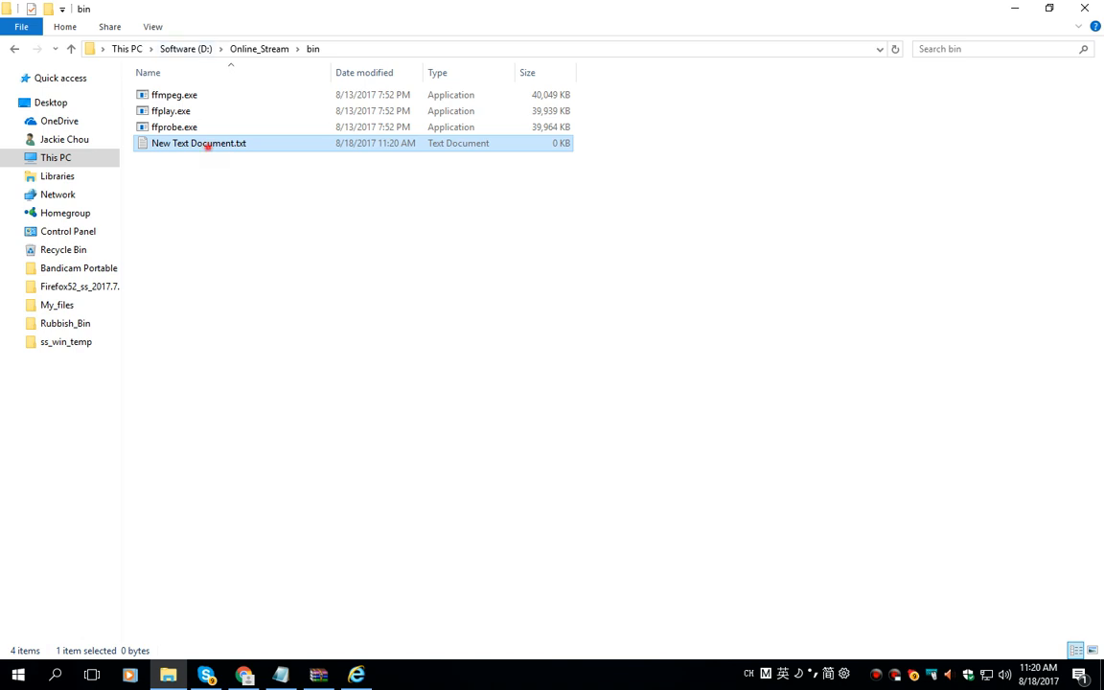
Put CMD in the text document, save it, and start renaming it to FFMPEG.
{"action": "double_click", "coordinate": [199, 142]}
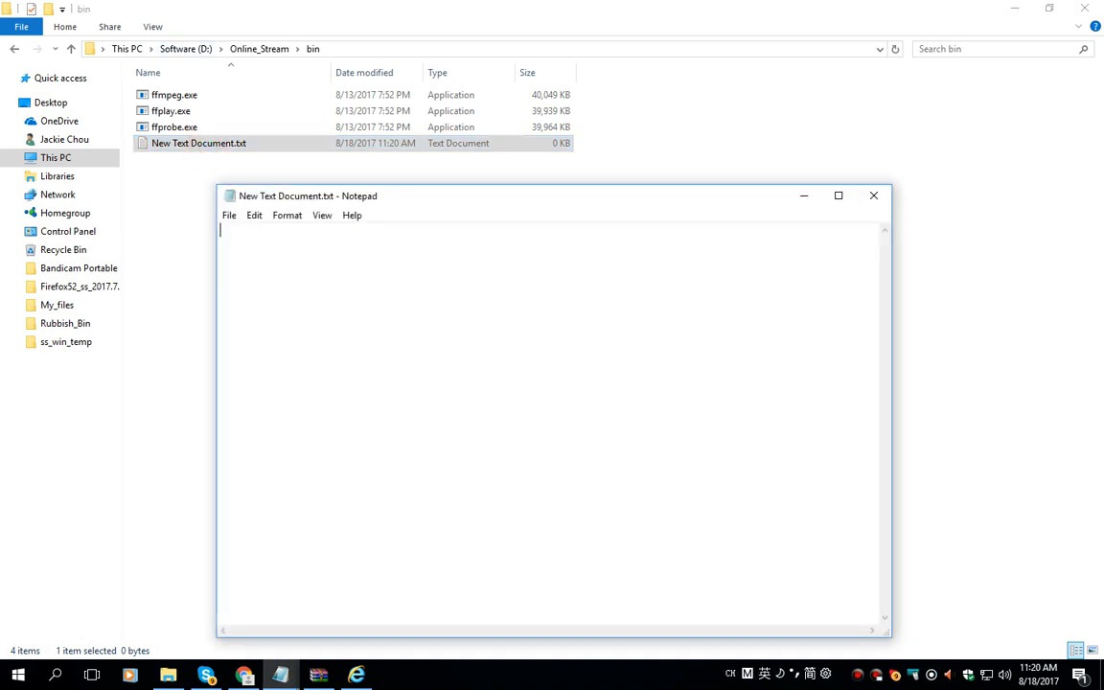
{"action": "type", "text": "CMD"}
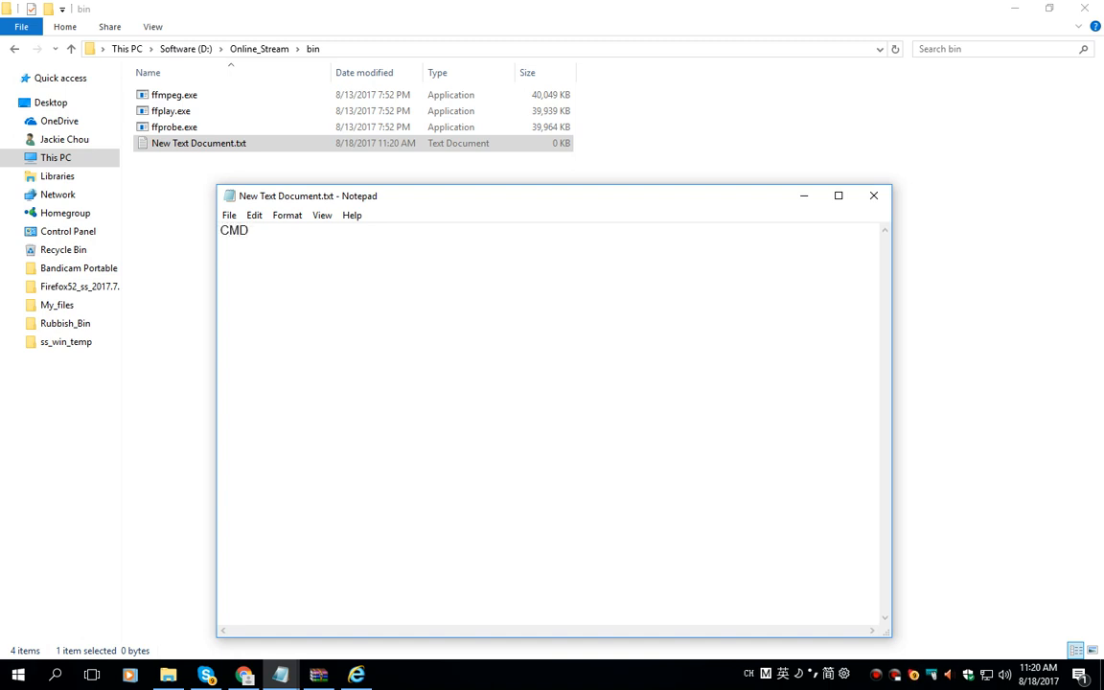
{"action": "left_click", "coordinate": [874, 195]}
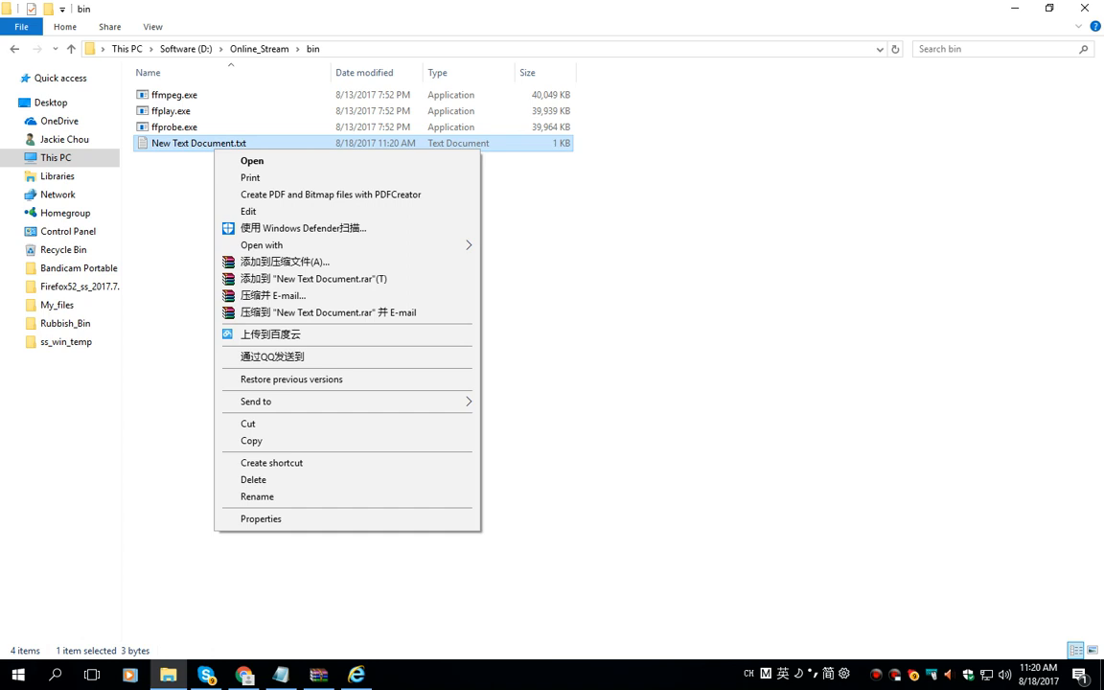
{"action": "left_click", "coordinate": [257, 496]}
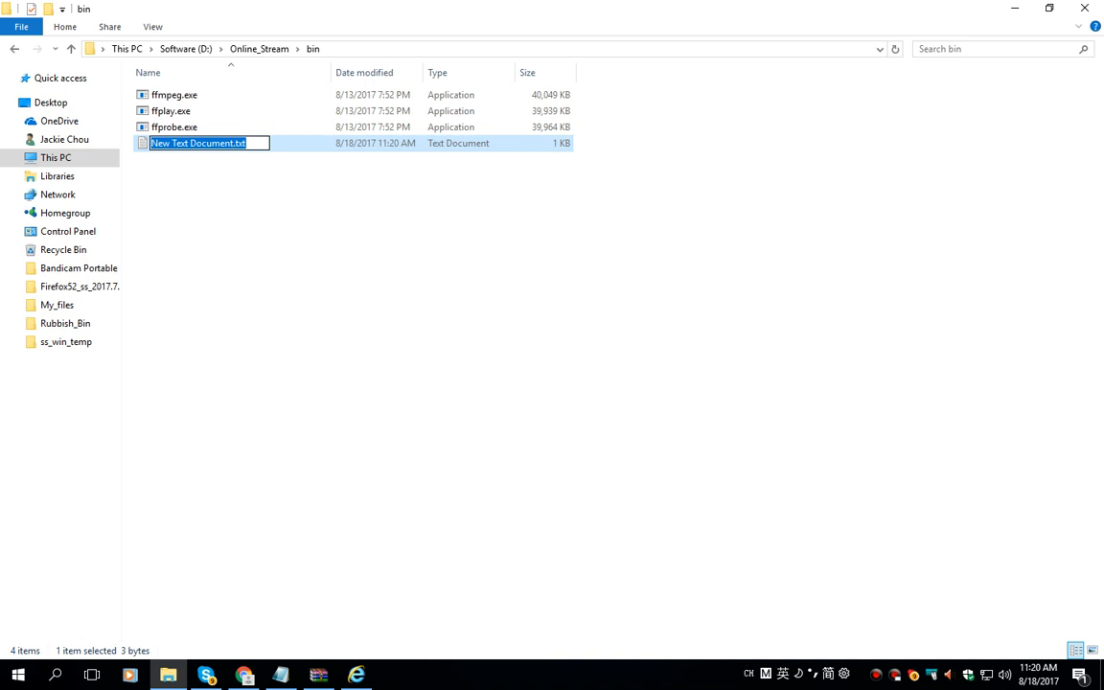
{"action": "type", "text": "FFMPEG.bat"}
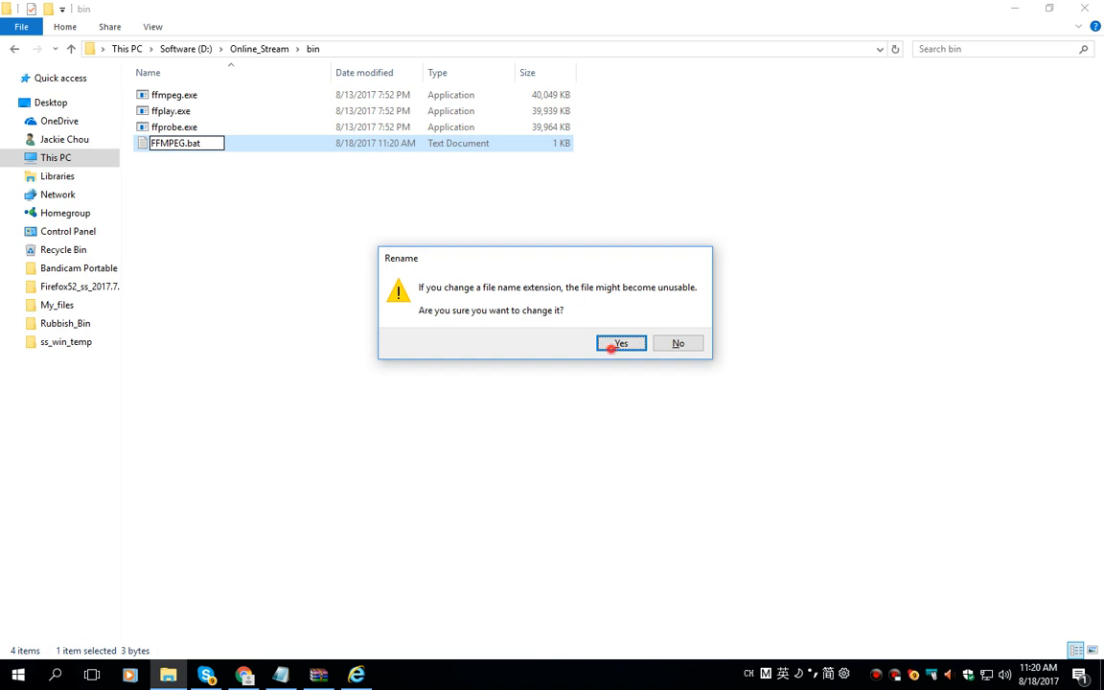
Confirm the extension change so the file becomes FFMPEG.bat.
{"action": "left_click", "coordinate": [621, 343]}
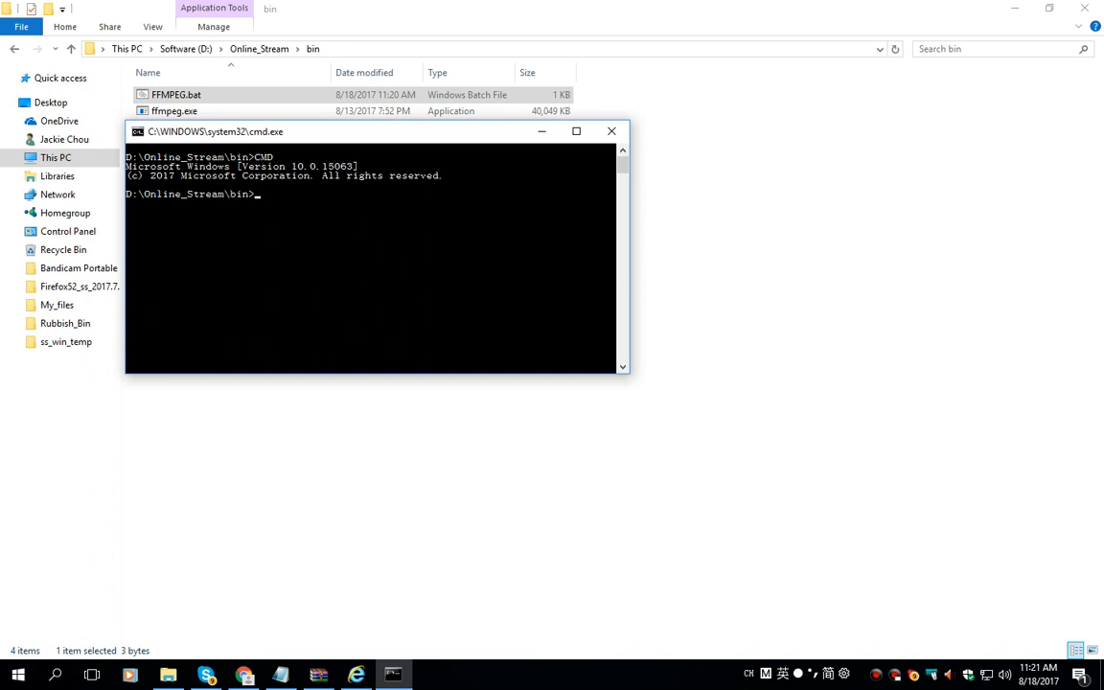
{"action": "mouse_move", "coordinate": [912, 674]}
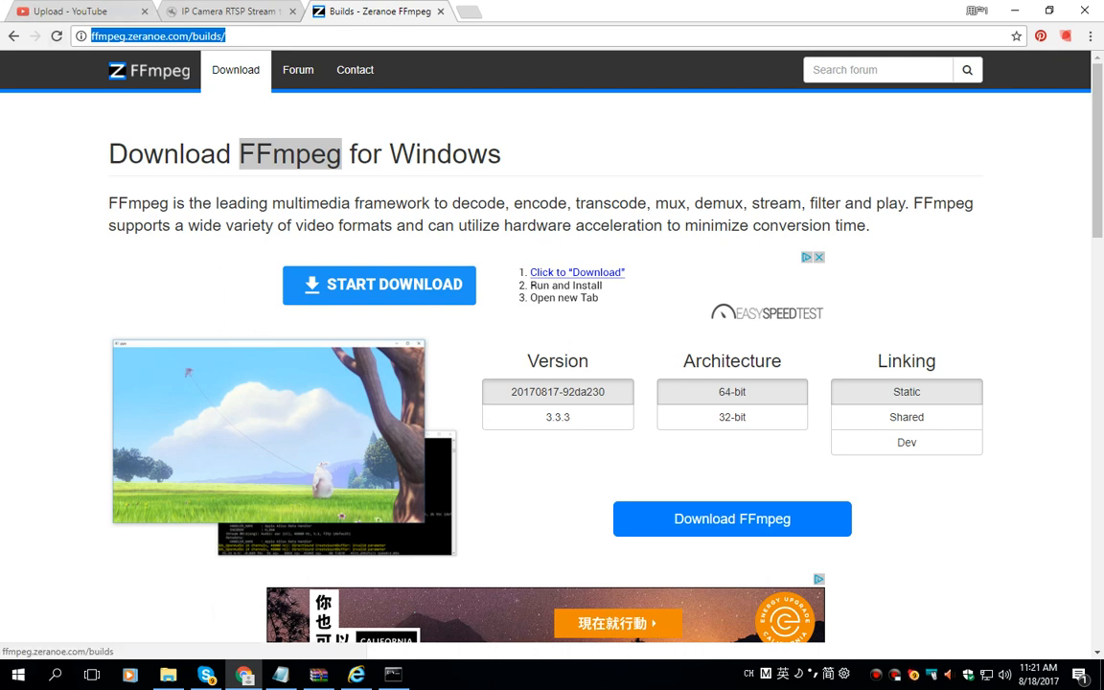
Go to the Unifore article and scroll to the commenter's ffmpeg command for an outdoor IP camera.
{"action": "left_click", "coordinate": [228, 12]}
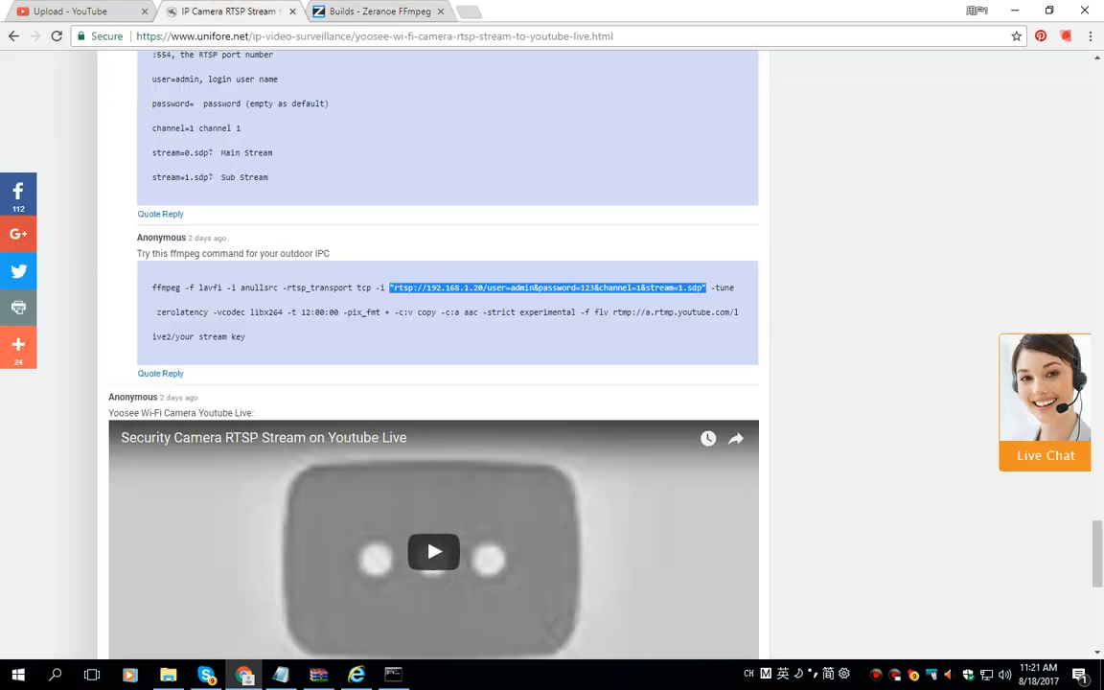
{"action": "scroll", "scroll_direction": "down", "scroll_amount": 3}
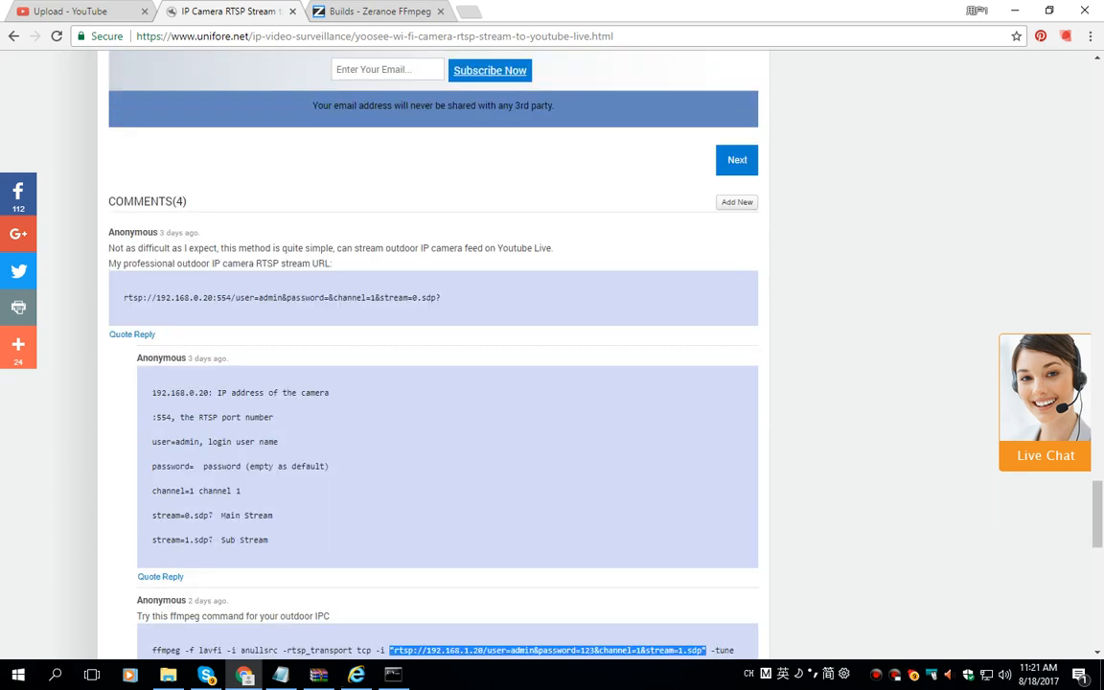
{"action": "scroll", "scroll_direction": "down", "scroll_amount": 3}
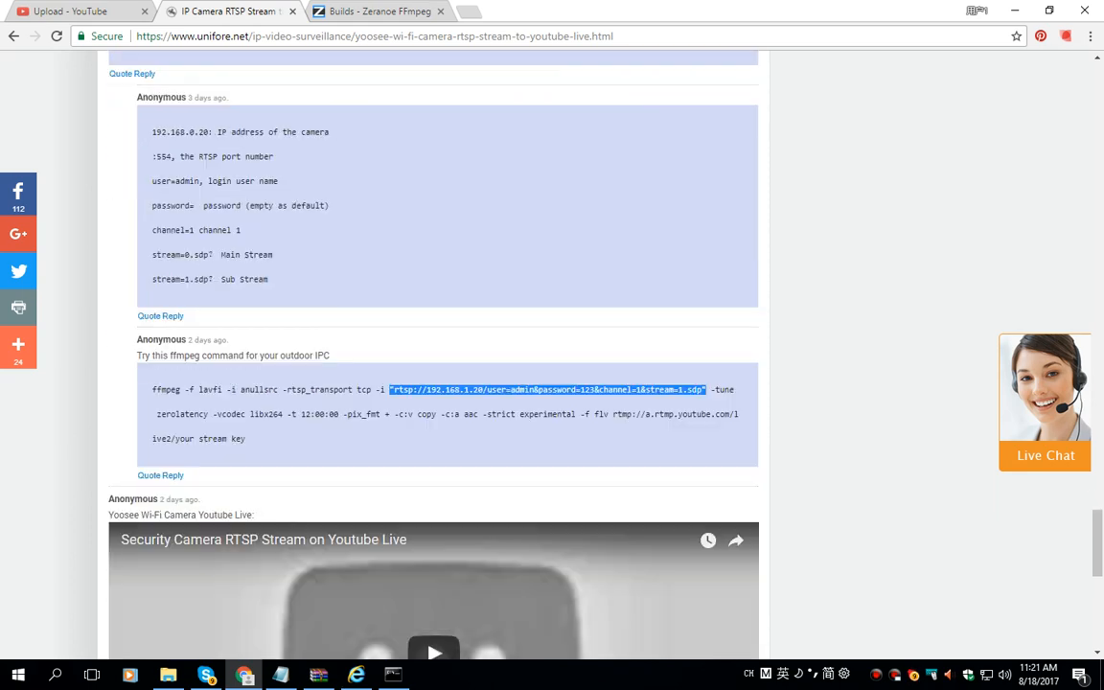
{"action": "scroll", "scroll_direction": "down", "scroll_amount": 3}
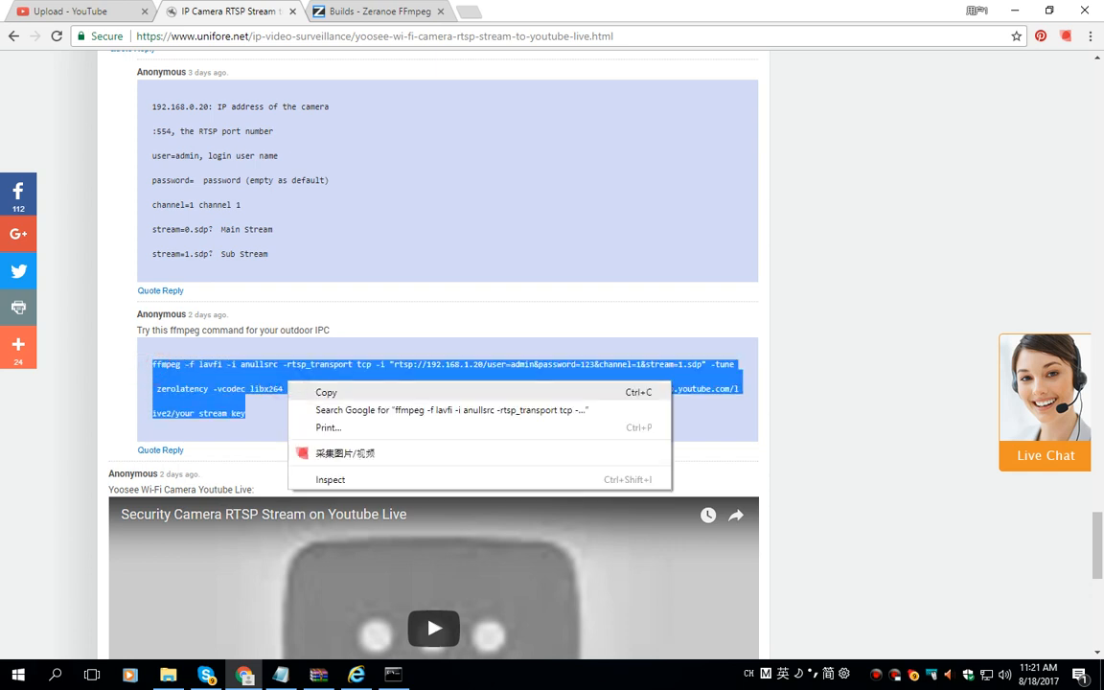
Copy the ffmpeg command into Notepad and correct the stream= part of the RTSP URL.
{"action": "left_click", "coordinate": [326, 391]}
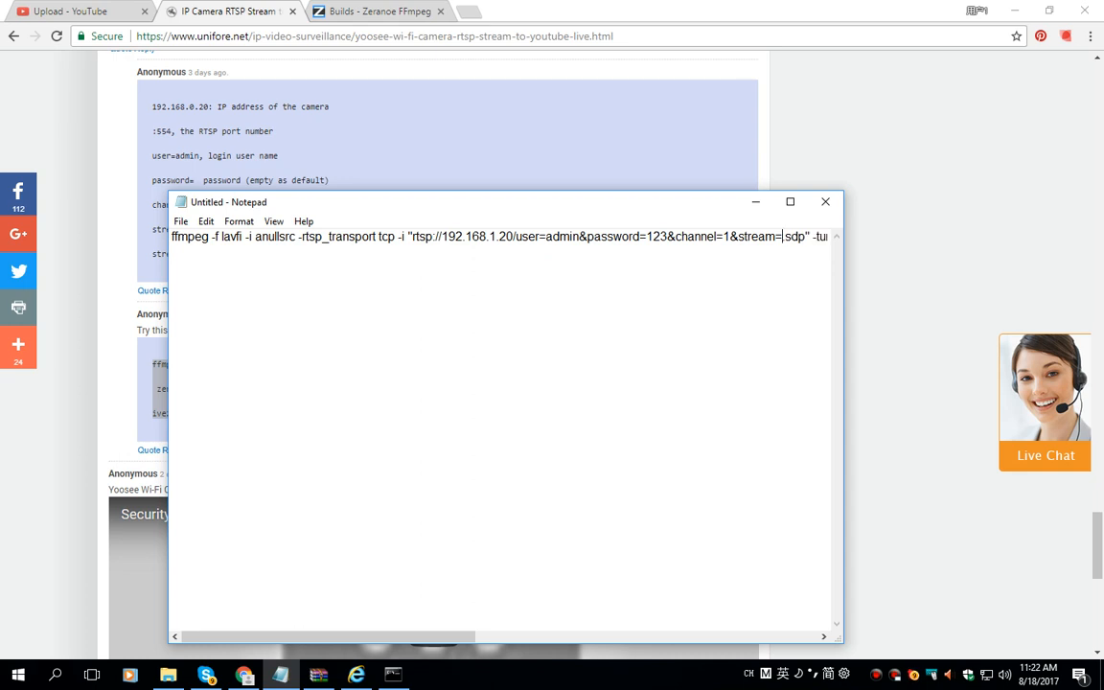
{"action": "type", "text": "."}
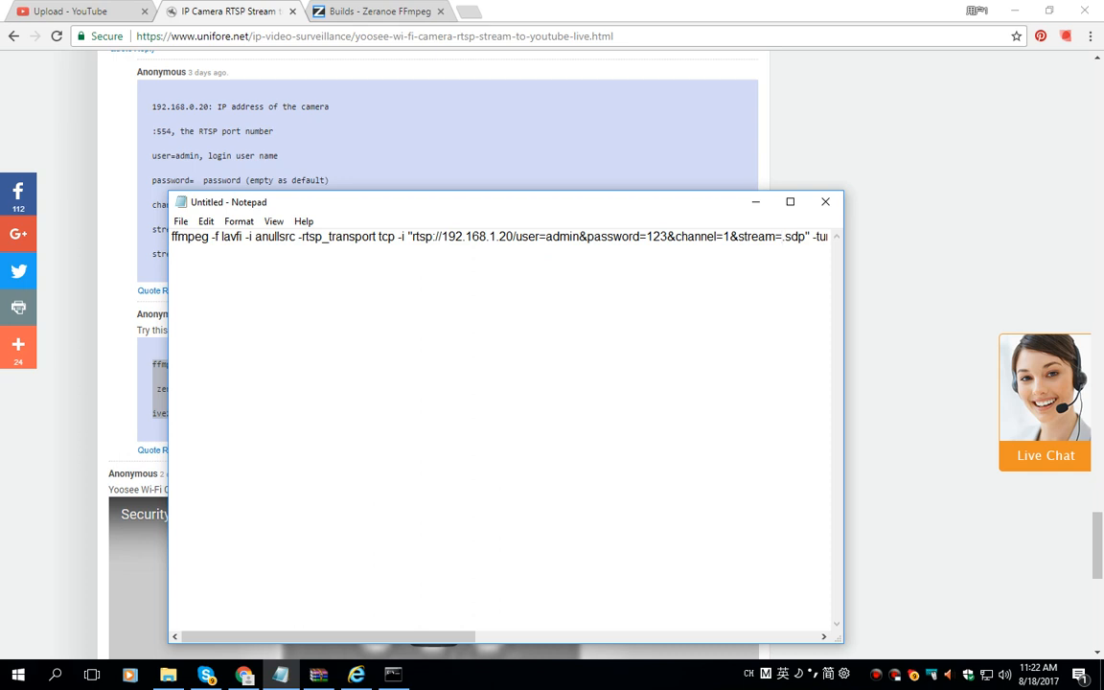
{"action": "type", "text": "1"}
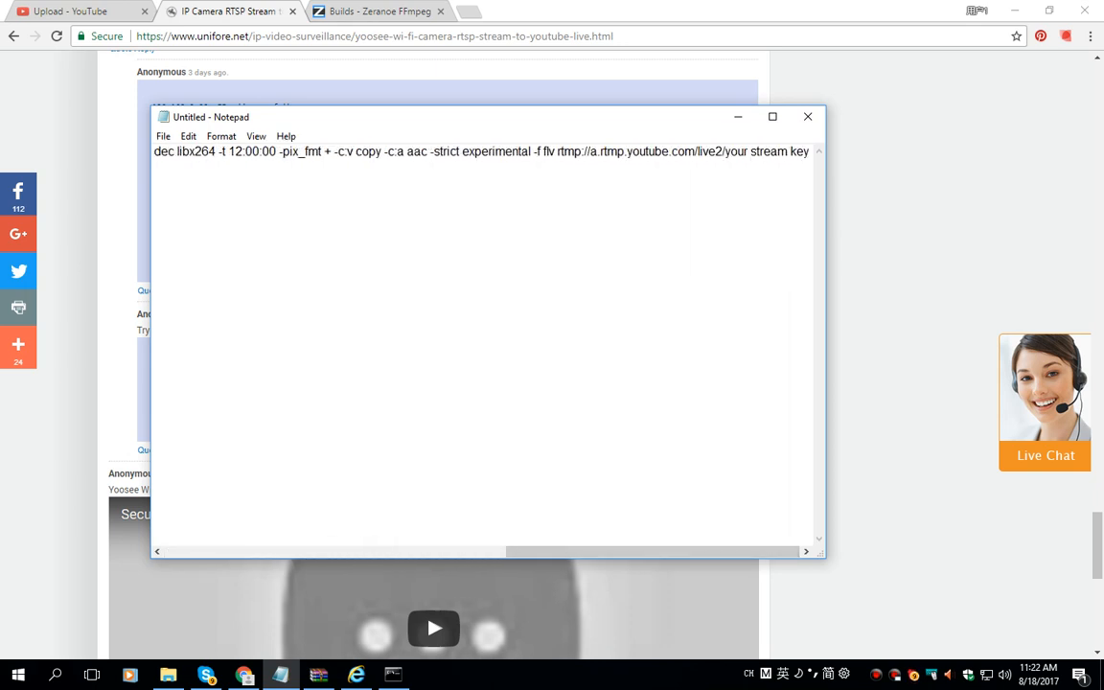
{"action": "left_click_drag", "start_coordinate": [555, 152], "coordinate": [693, 151]}
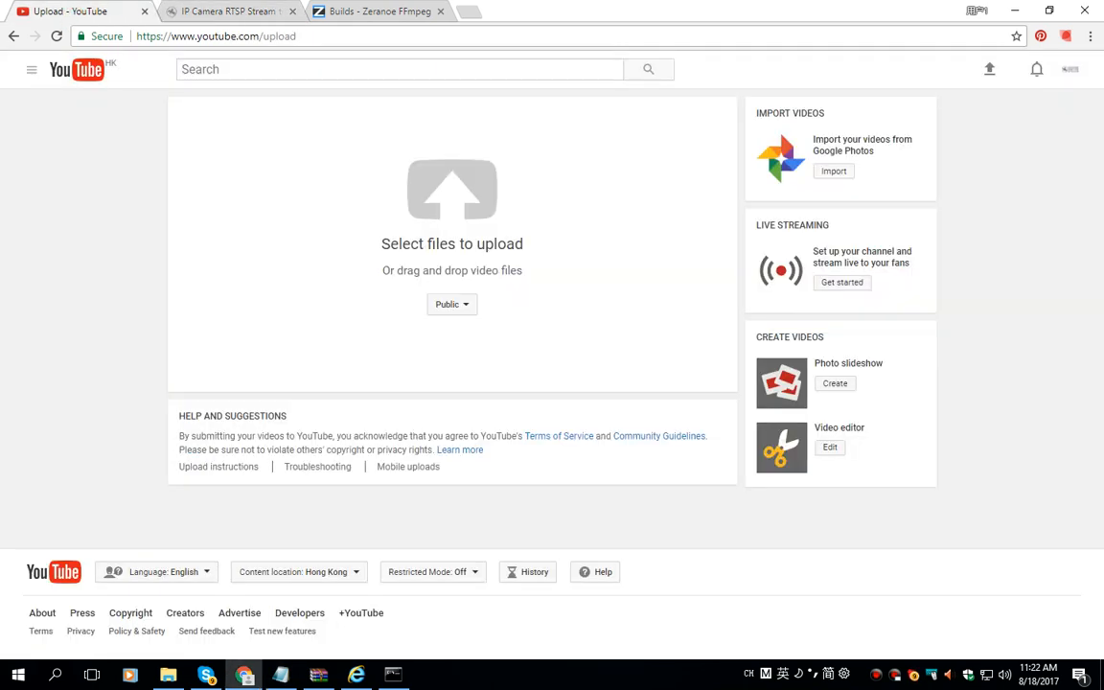
{"action": "mouse_move", "coordinate": [841, 281]}
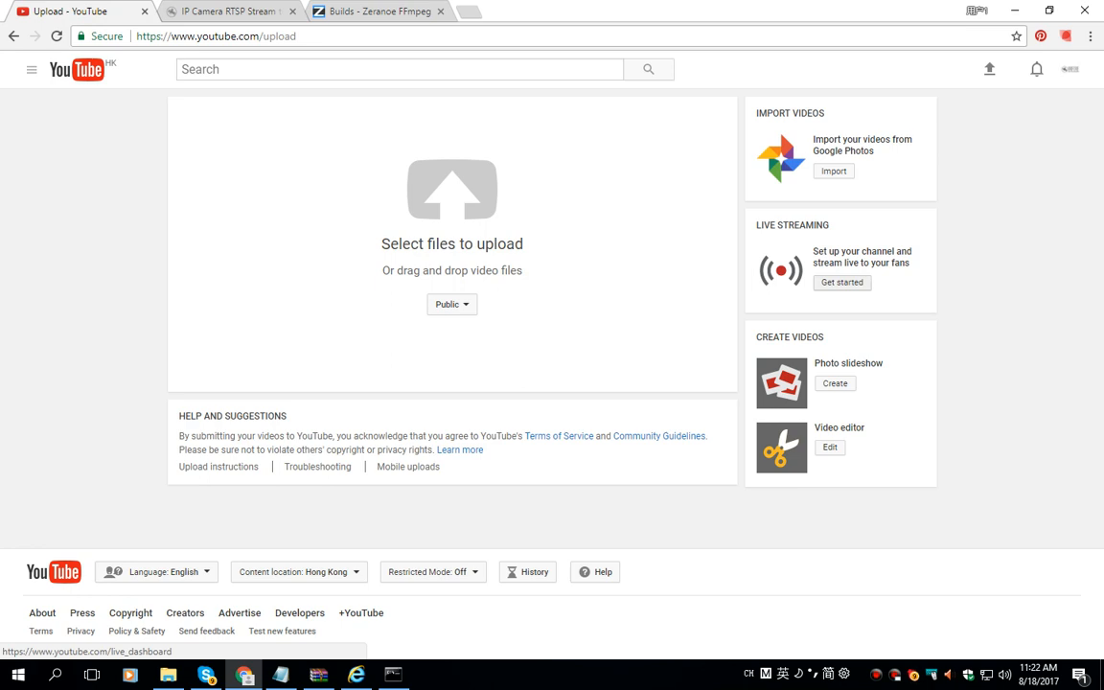
In the Live Dashboard's Encoder Setup, reveal and copy the stream name/key.
{"action": "left_click", "coordinate": [841, 282]}
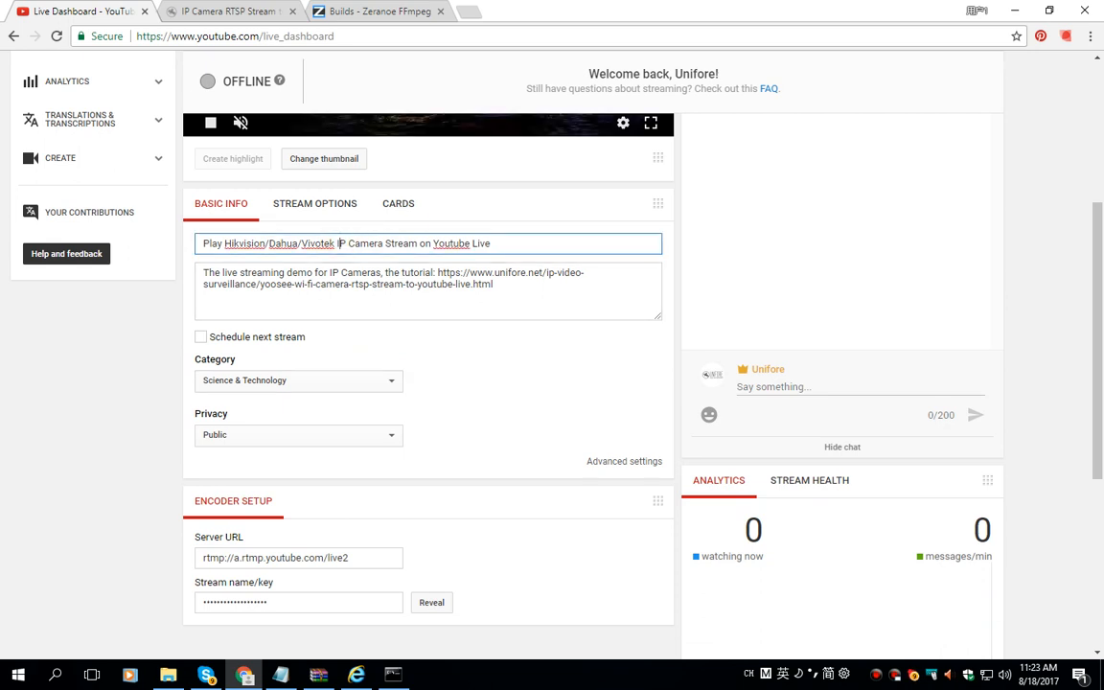
{"action": "scroll", "scroll_direction": "down", "scroll_amount": 3}
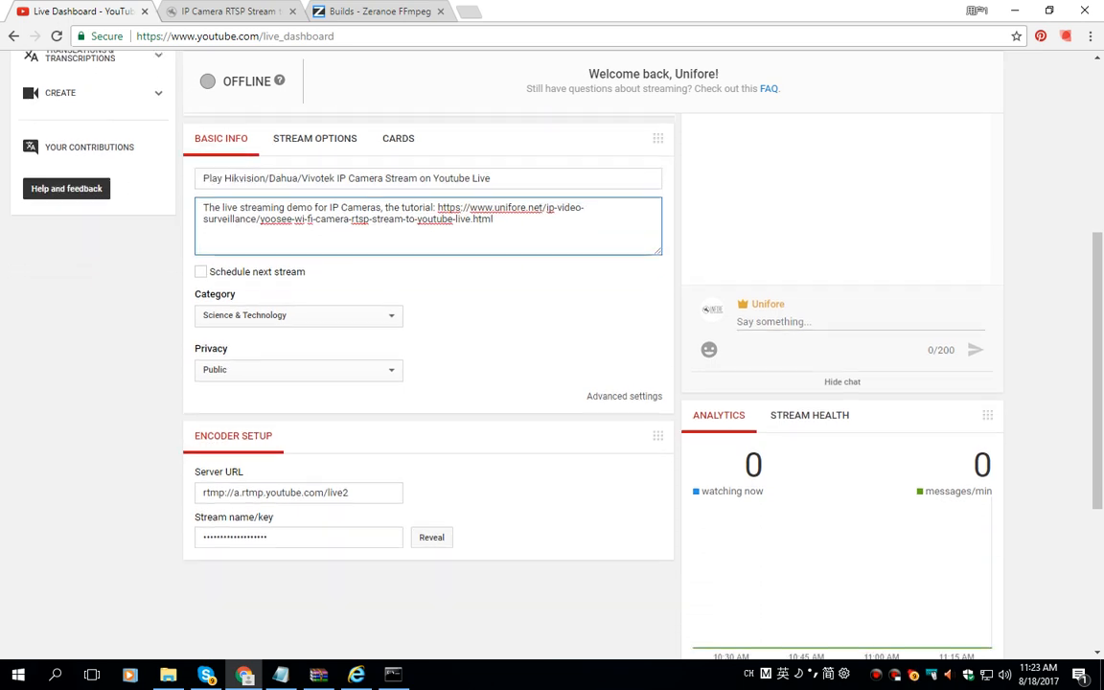
{"action": "scroll", "scroll_direction": "down", "scroll_amount": 3}
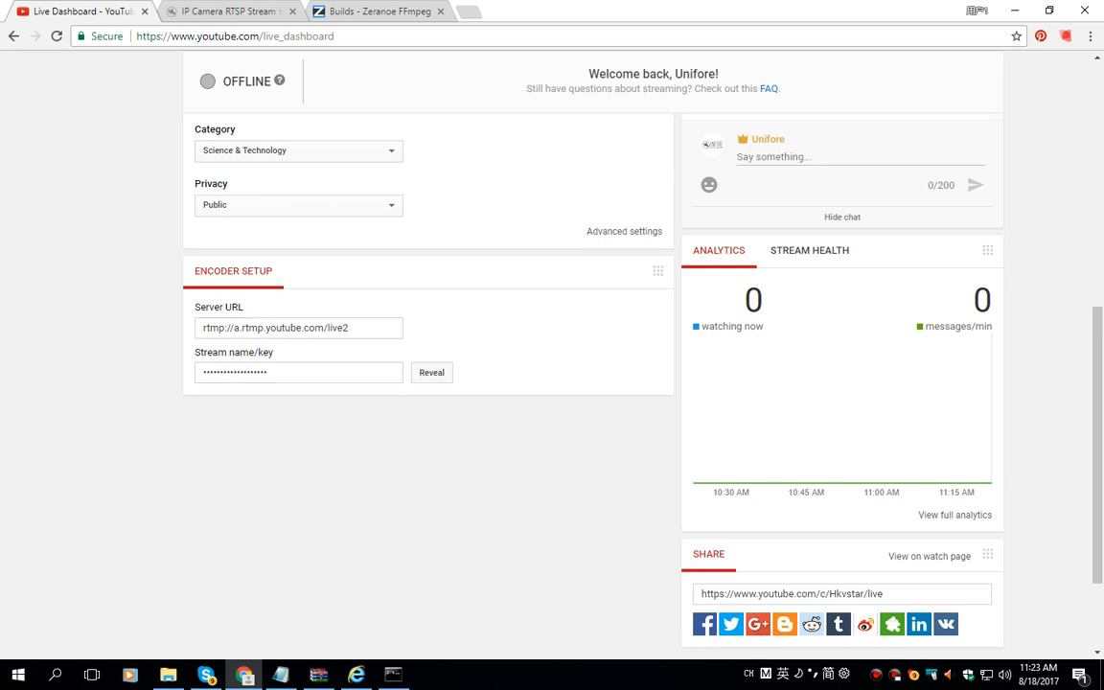
{"action": "left_click", "coordinate": [431, 372]}
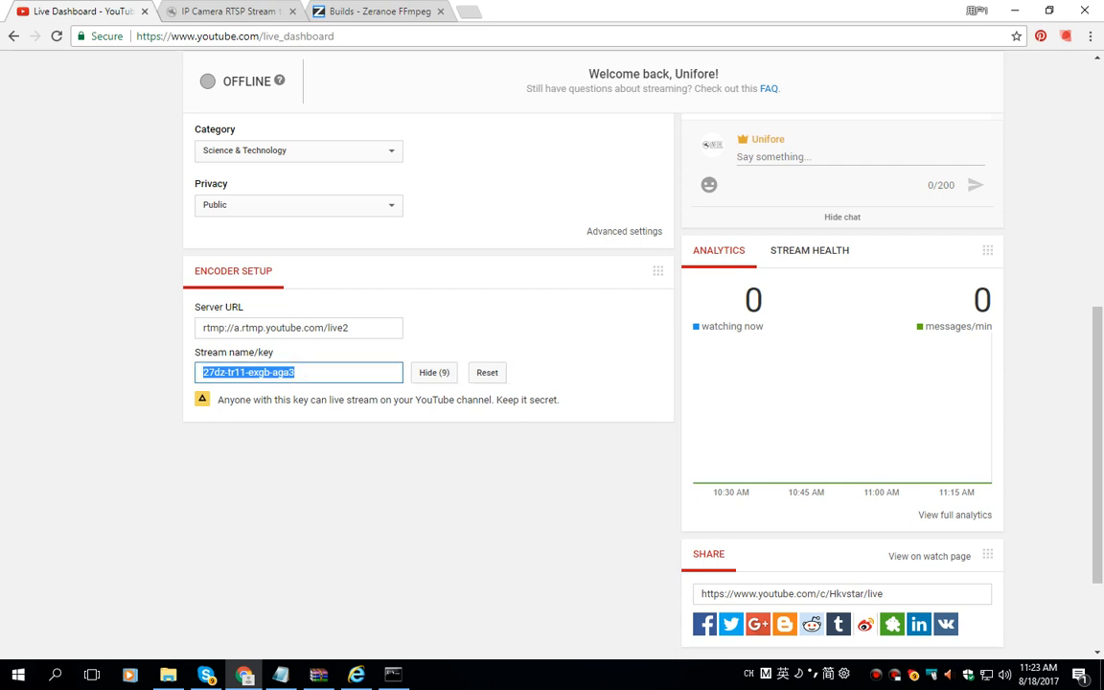
{"action": "left_click", "coordinate": [433, 371]}
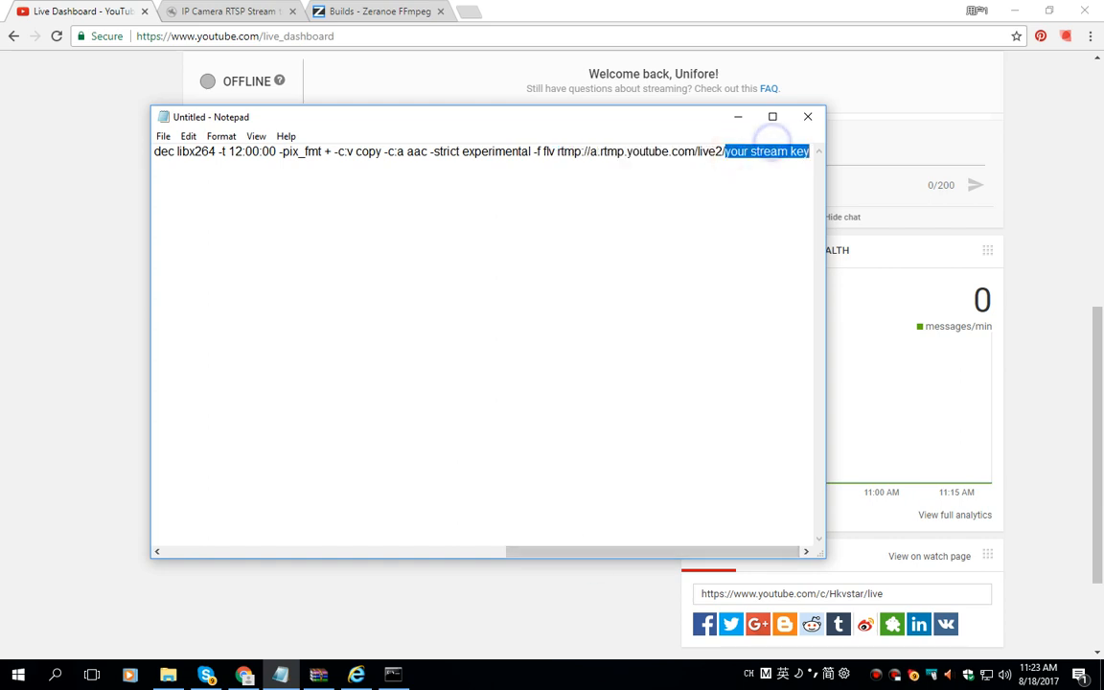
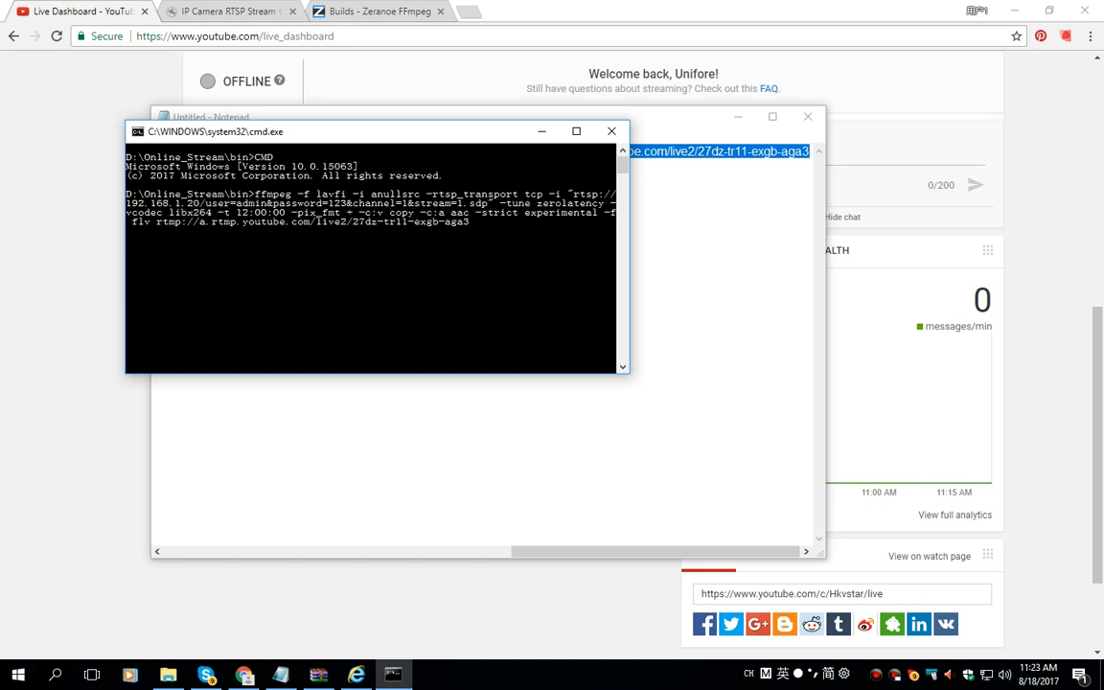
{"action": "key", "text": "enter"}
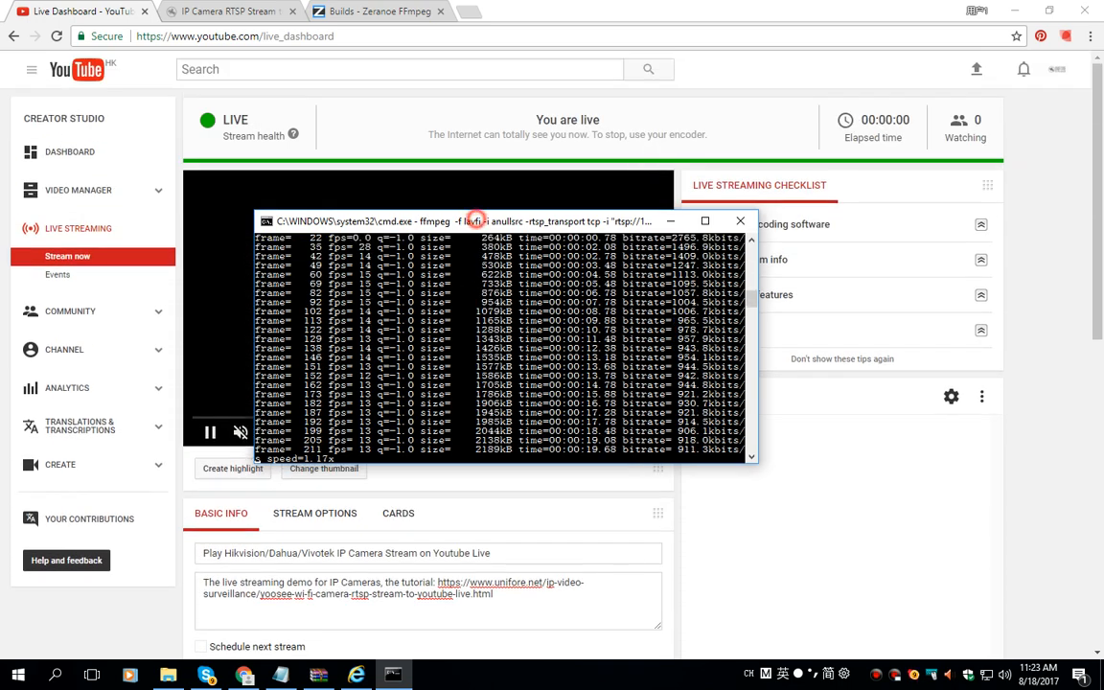
Drag the running ffmpeg Command Prompt window aside.
{"action": "left_click_drag", "start_coordinate": [479, 220], "coordinate": [885, 165]}
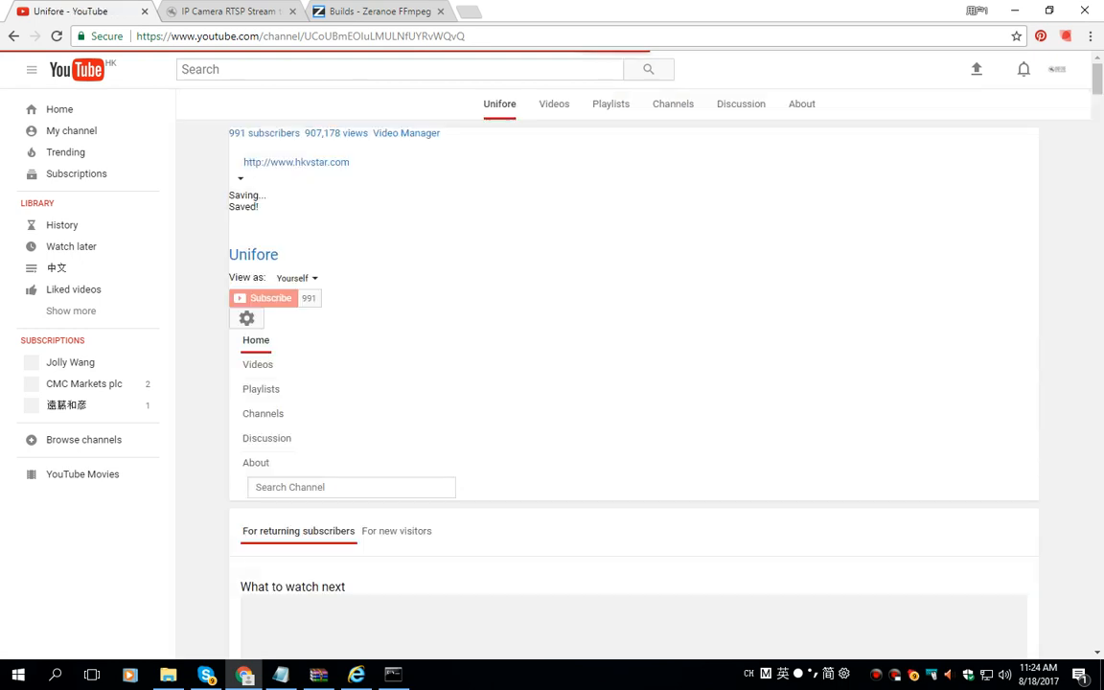
Scroll the channel page down to the Uploads list showing the stream as LIVE NOW.
{"action": "scroll", "scroll_direction": "down", "scroll_amount": 3}
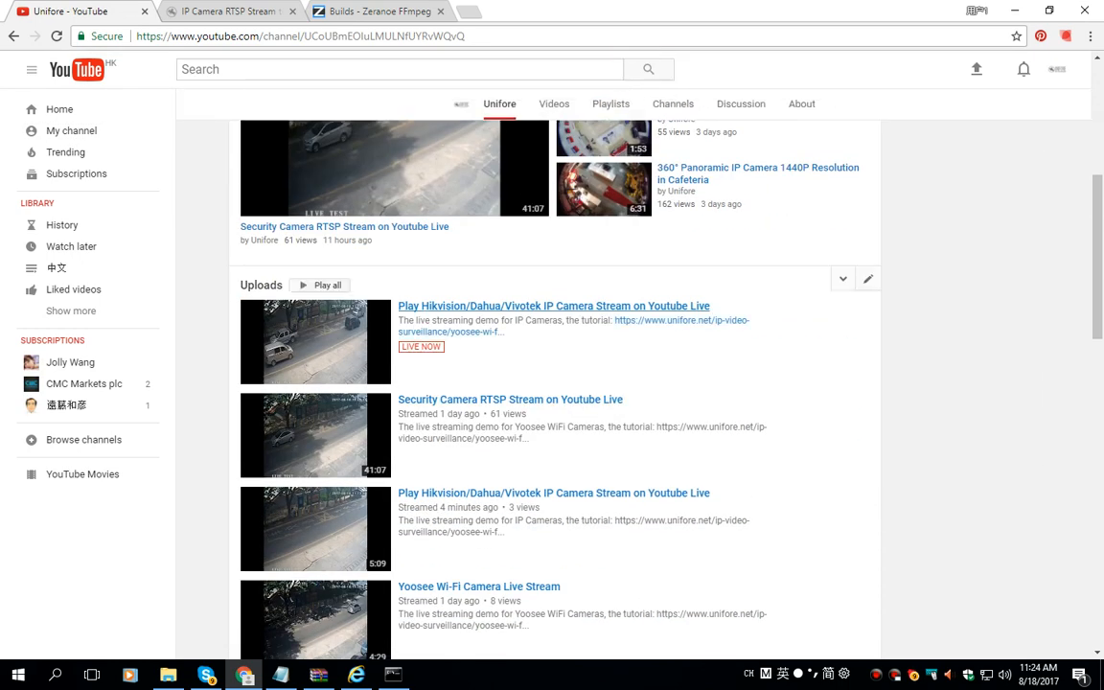
{"action": "mouse_move", "coordinate": [554, 306]}
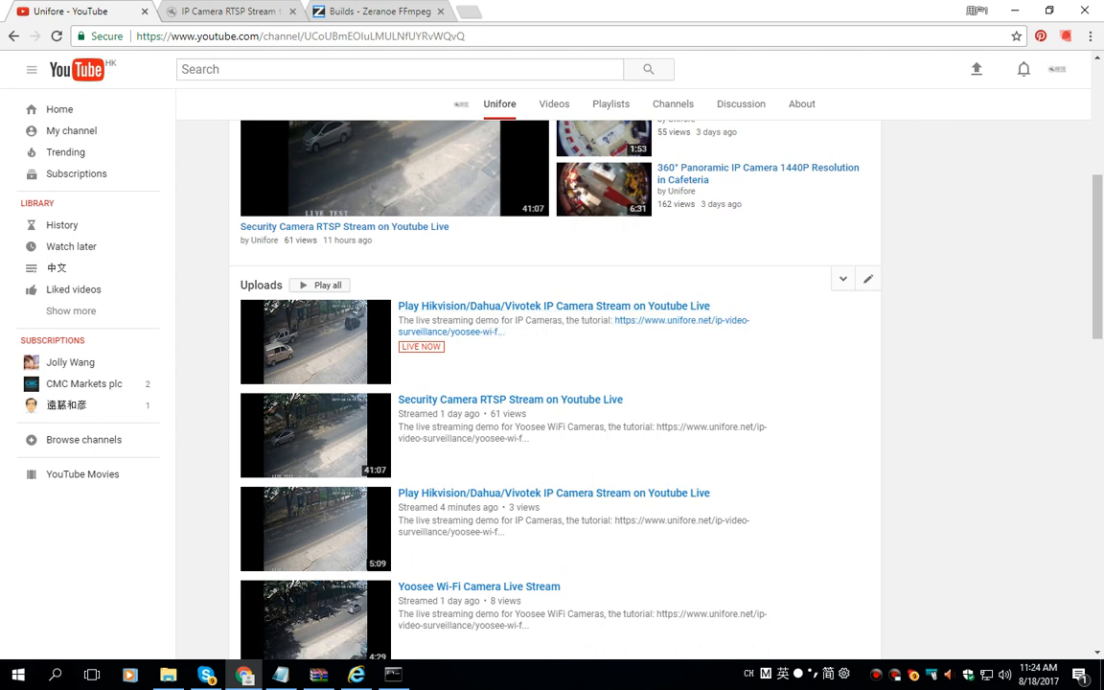
{"action": "mouse_move", "coordinate": [554, 492]}
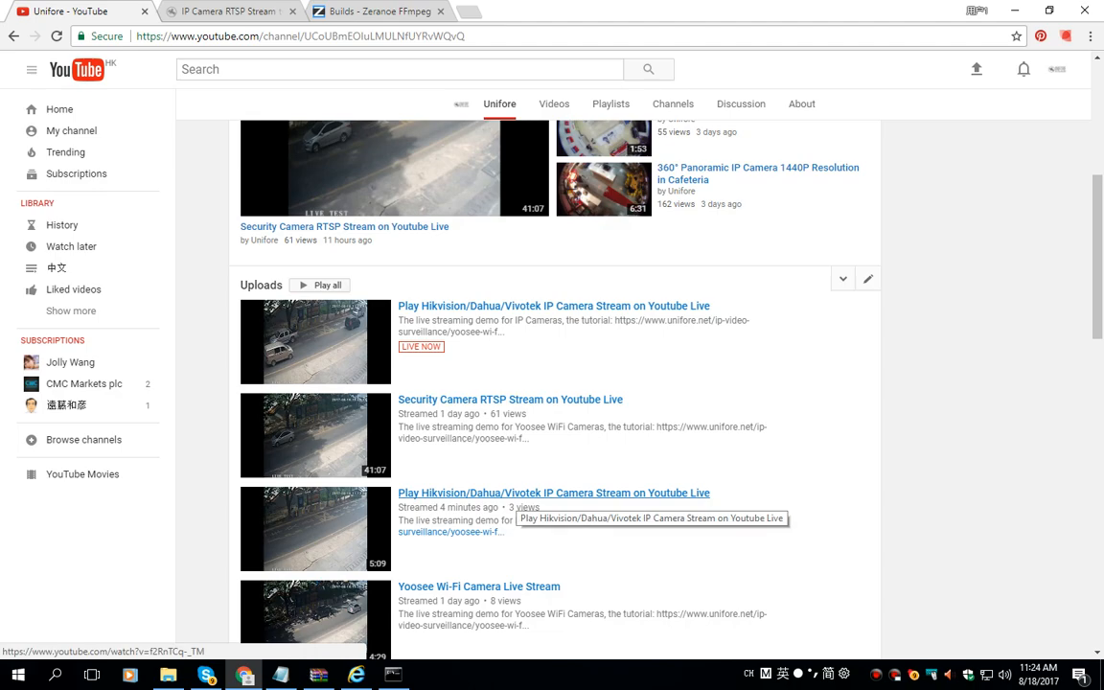